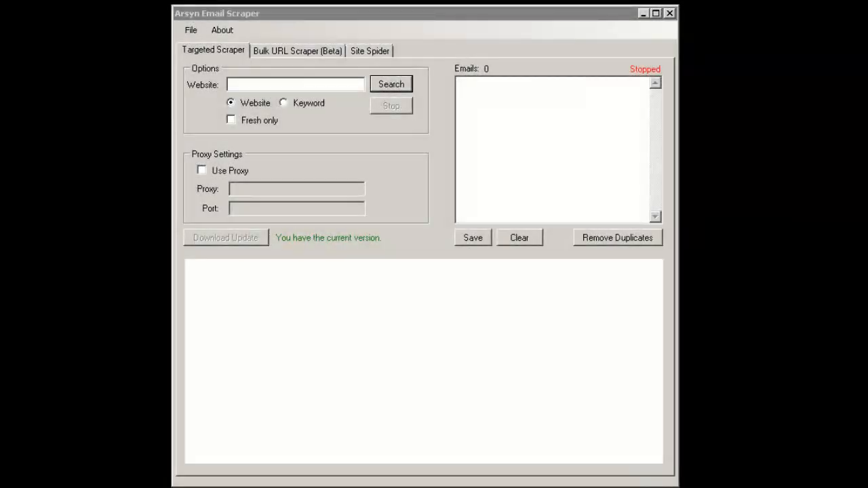
pyautogui.moveTo(263, 67)
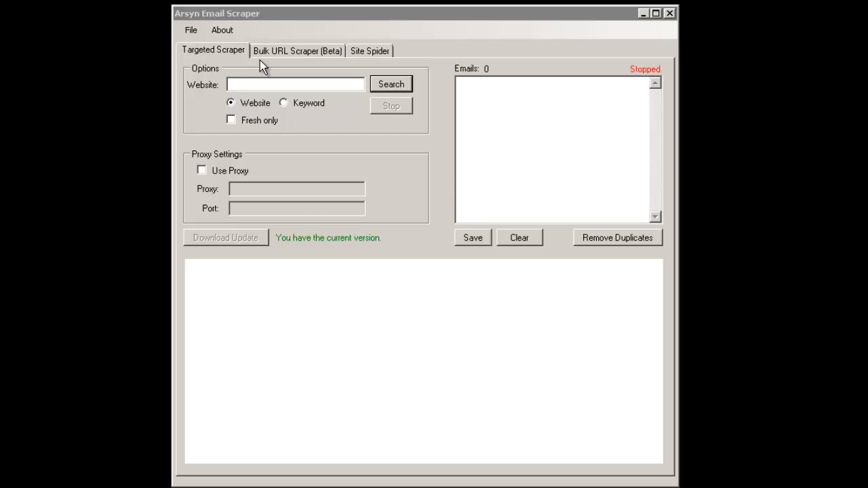
pyautogui.moveTo(373, 258)
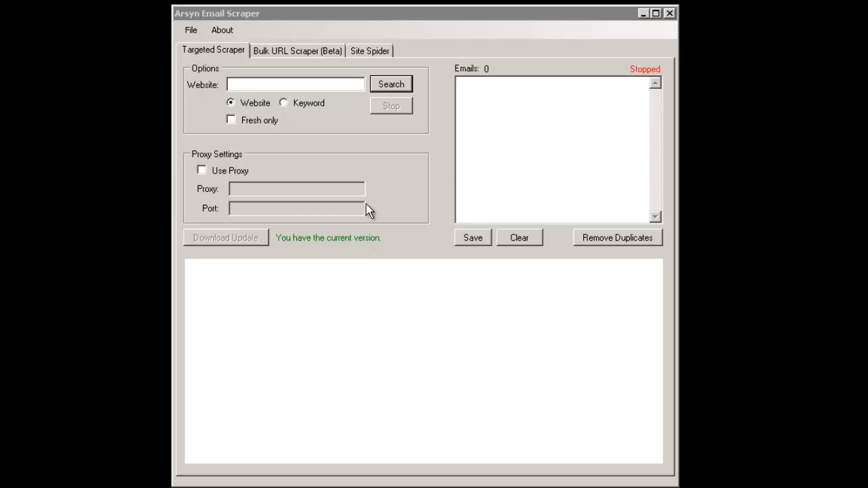
pyautogui.moveTo(233, 55)
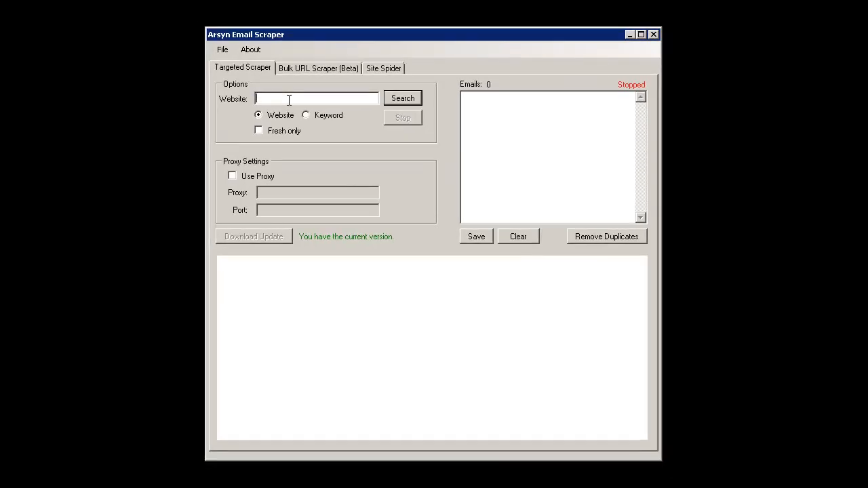
# - Enter minecraftforum.net as the target website and launch the email scrape
pyautogui.write('mined')
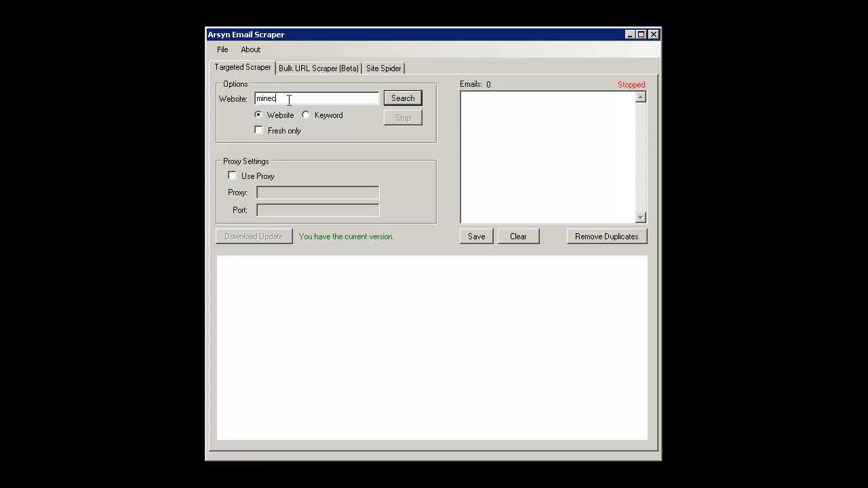
pyautogui.write('raft')
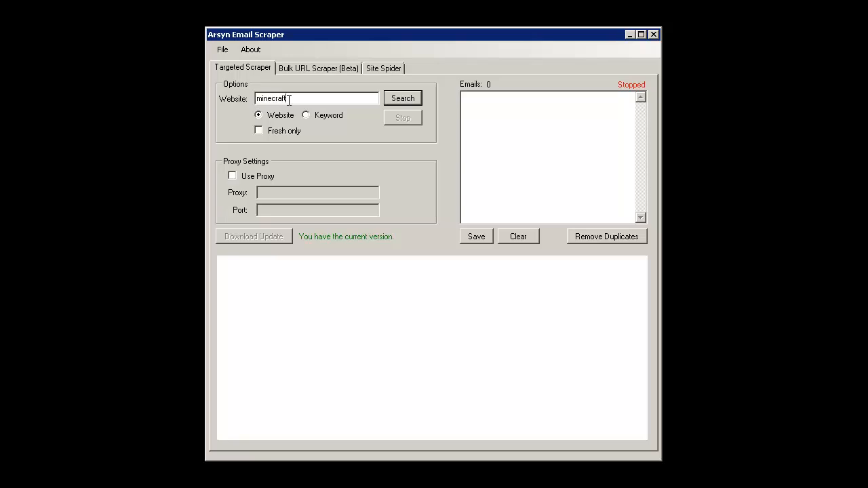
pyautogui.write('forum')
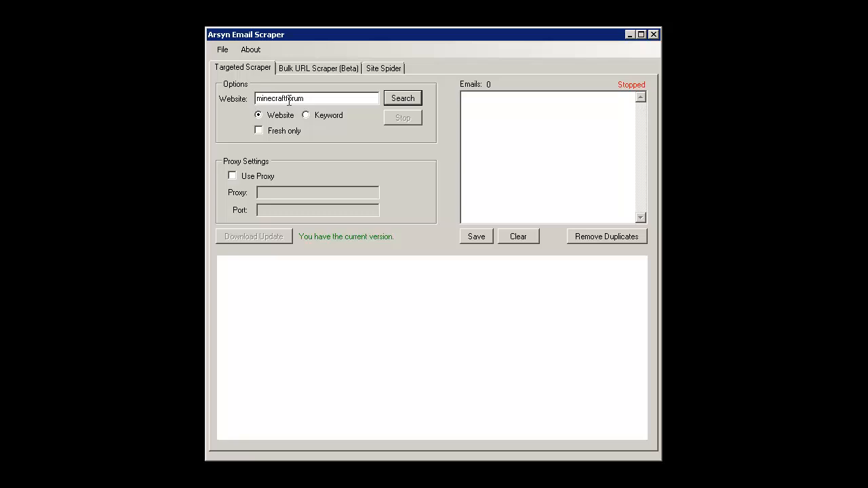
pyautogui.write('.net')
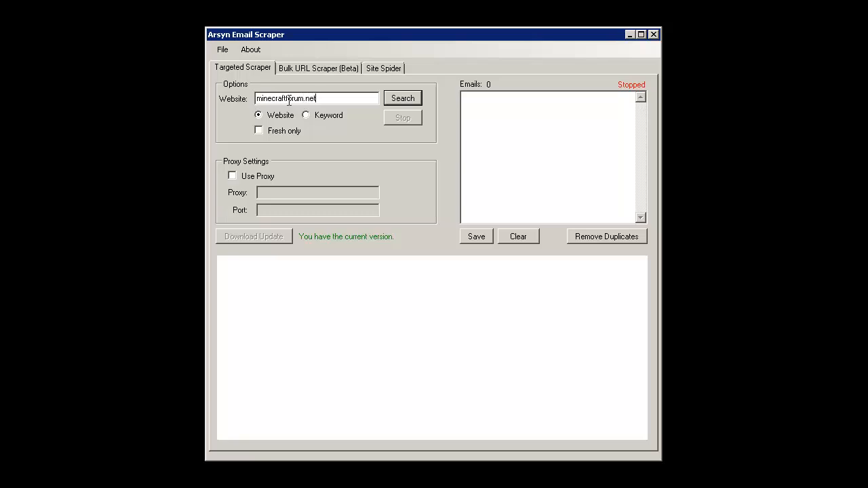
pyautogui.click(402, 97)
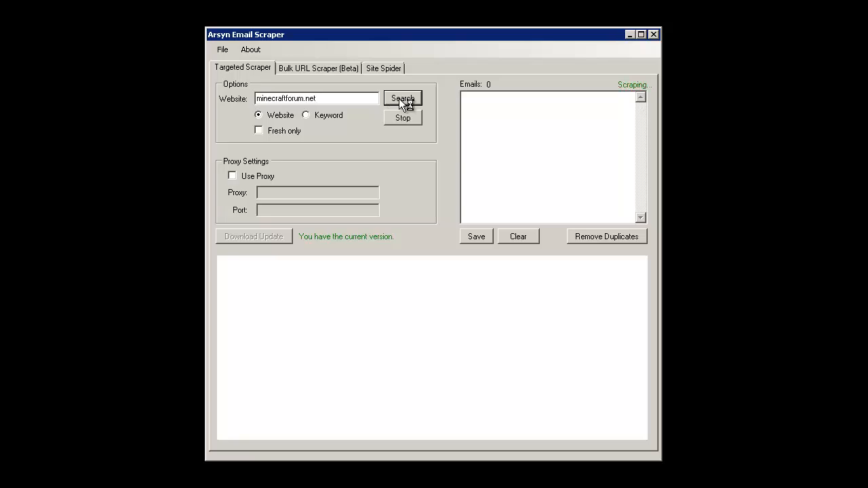
pyautogui.click(401, 98)
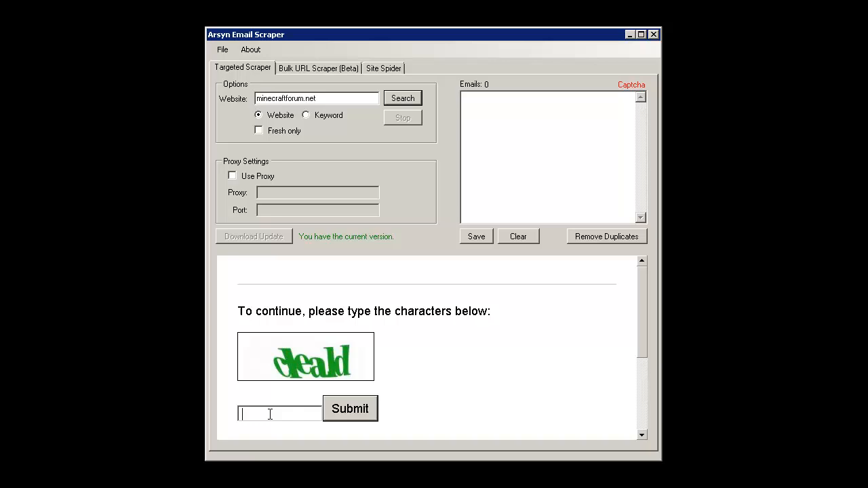
# - Answer the Google captcha, let the scrape collect 713 emails, then stop it
pyautogui.write('cleald')
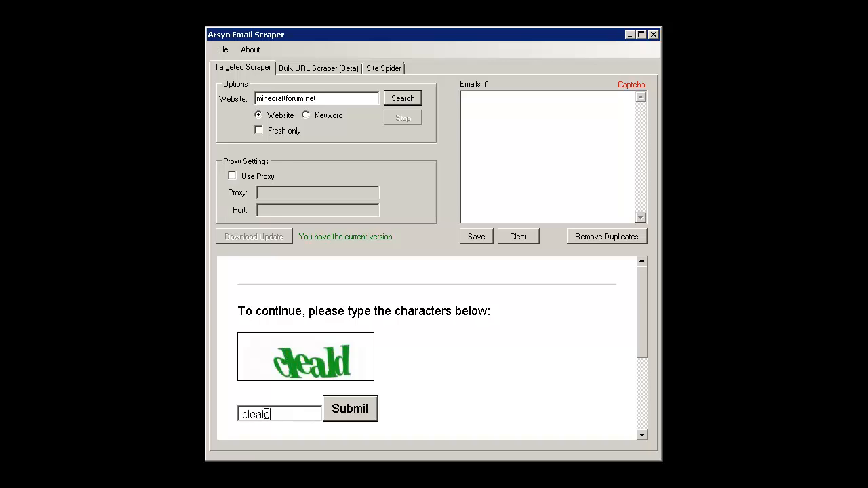
pyautogui.click(350, 408)
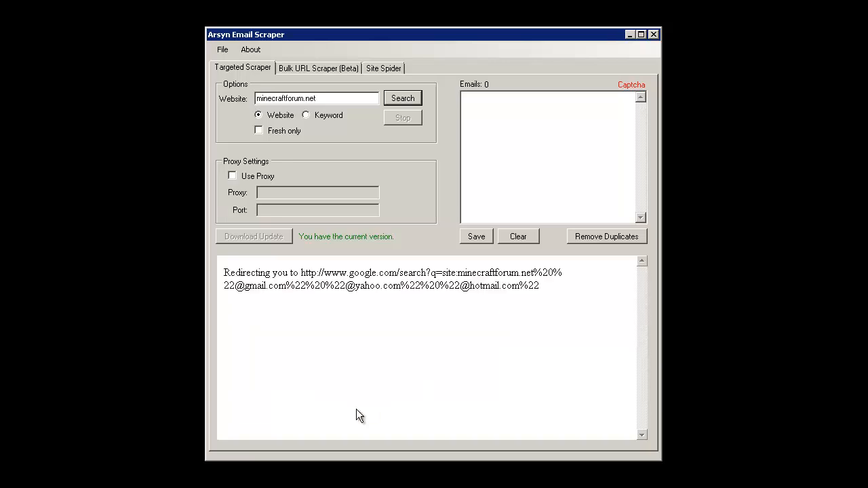
pyautogui.click(402, 97)
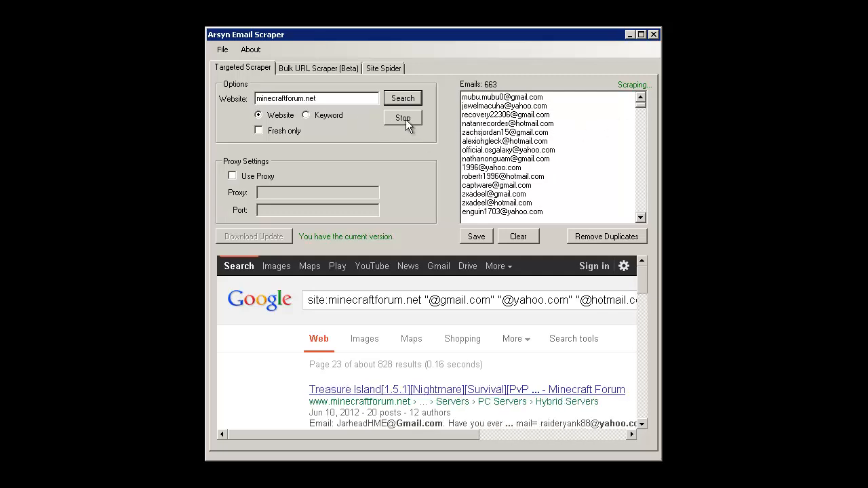
pyautogui.click(401, 118)
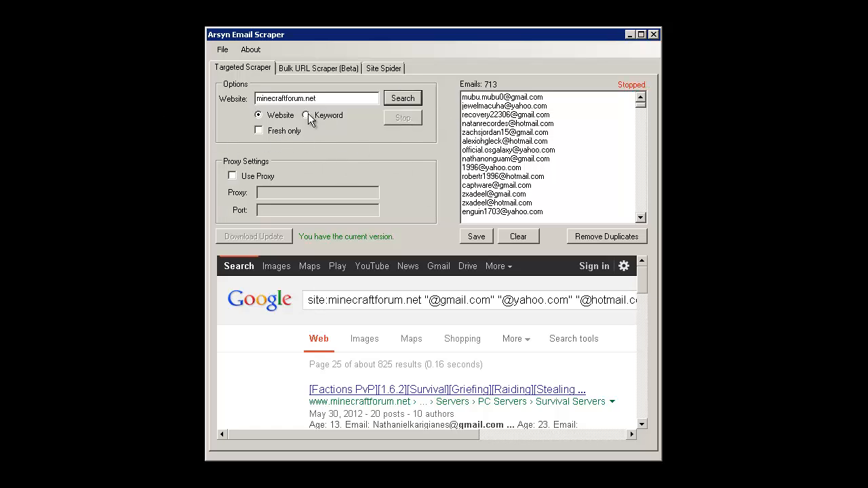
# - Switch to Keyword mode and replace the website with the query 'send minecraft hack'
pyautogui.click(306, 113)
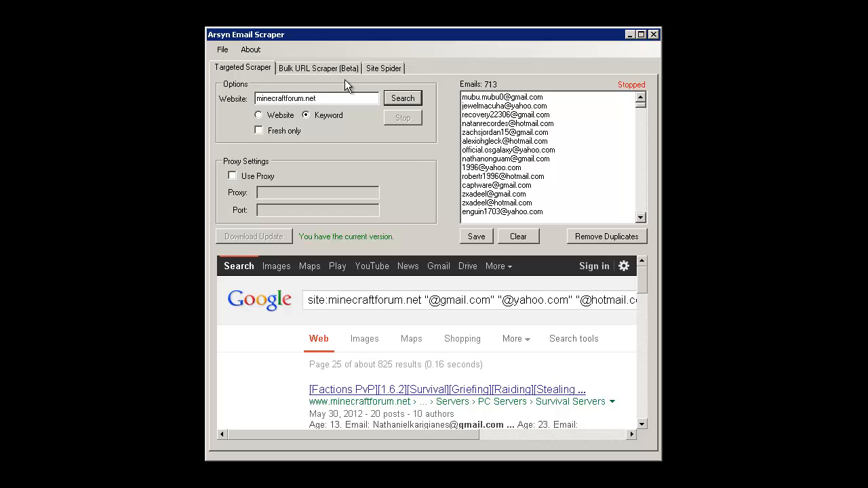
pyautogui.tripleClick(315, 98)
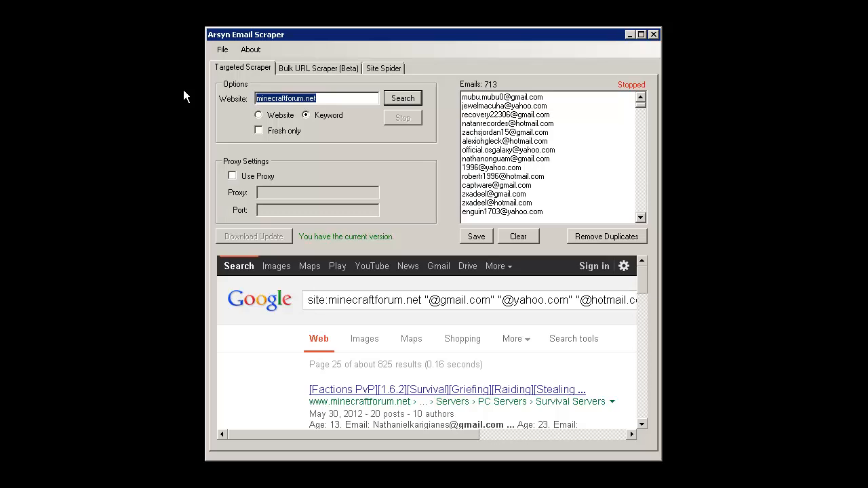
pyautogui.write('s')
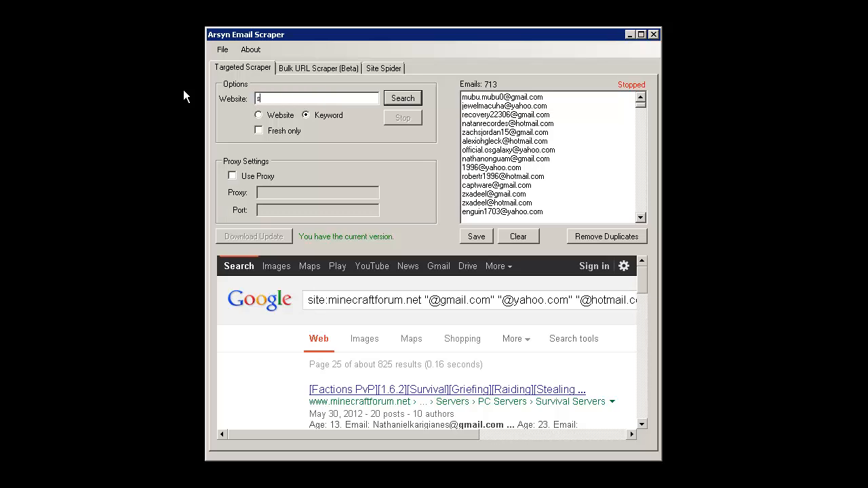
pyautogui.write('end minecraft')
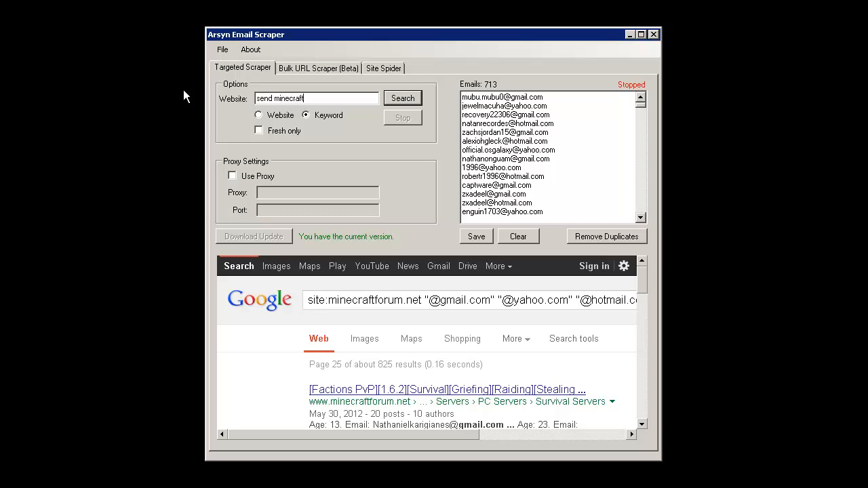
pyautogui.write('hack')
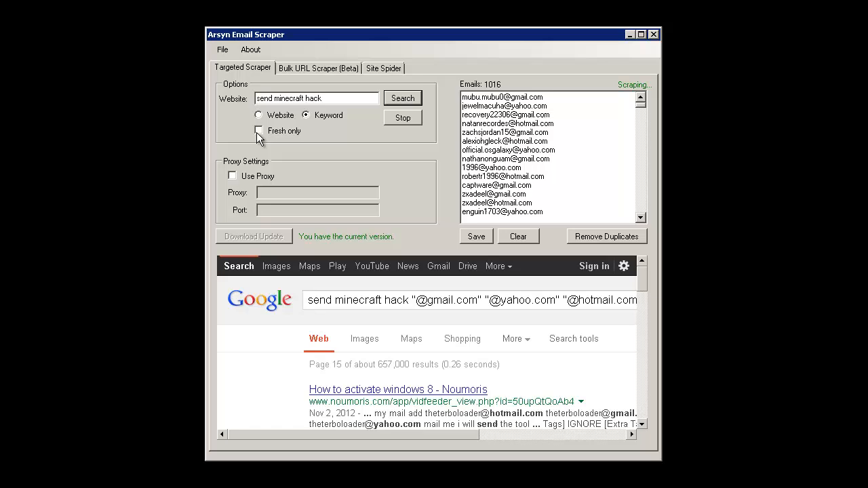
pyautogui.click(258, 130)
pyautogui.write('minecraft')
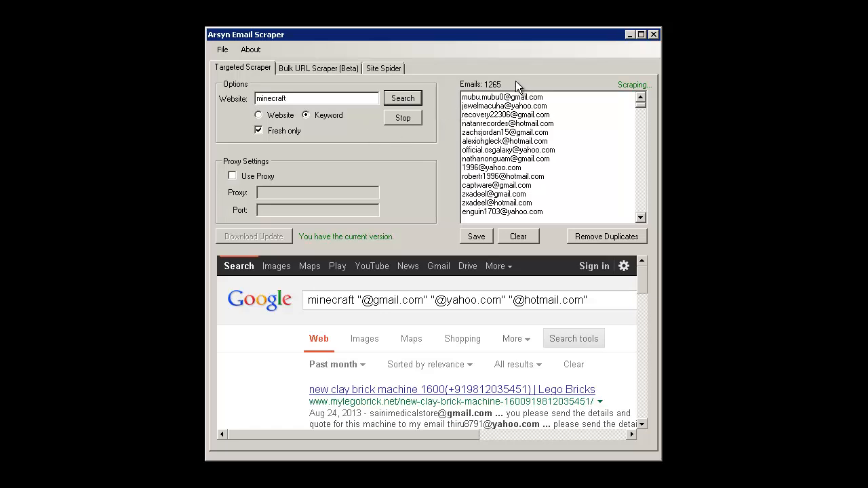
pyautogui.click(402, 117)
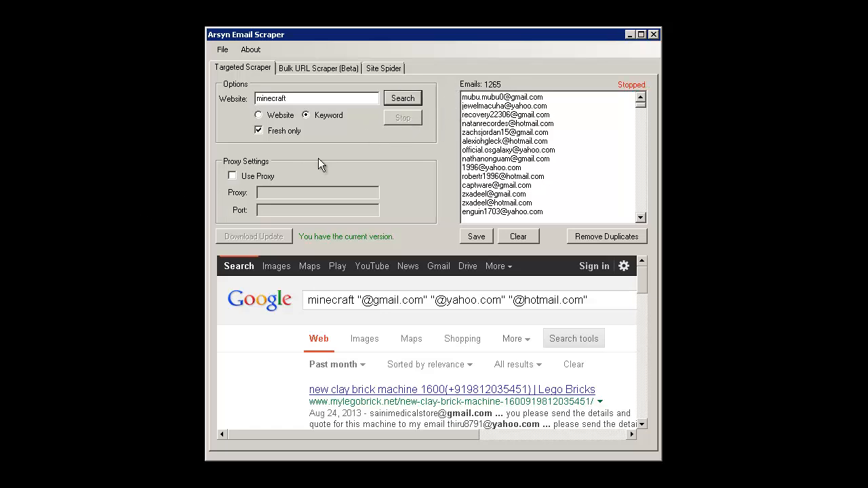
pyautogui.click(232, 176)
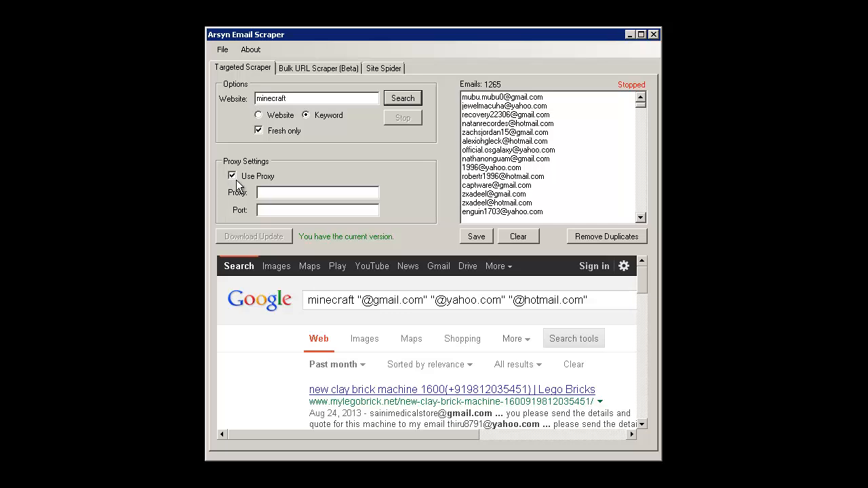
pyautogui.click(232, 176)
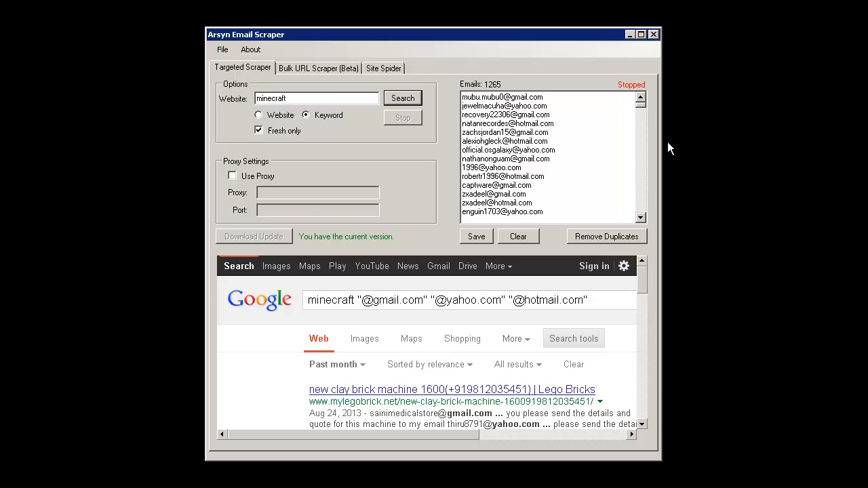
pyautogui.moveTo(326, 229)
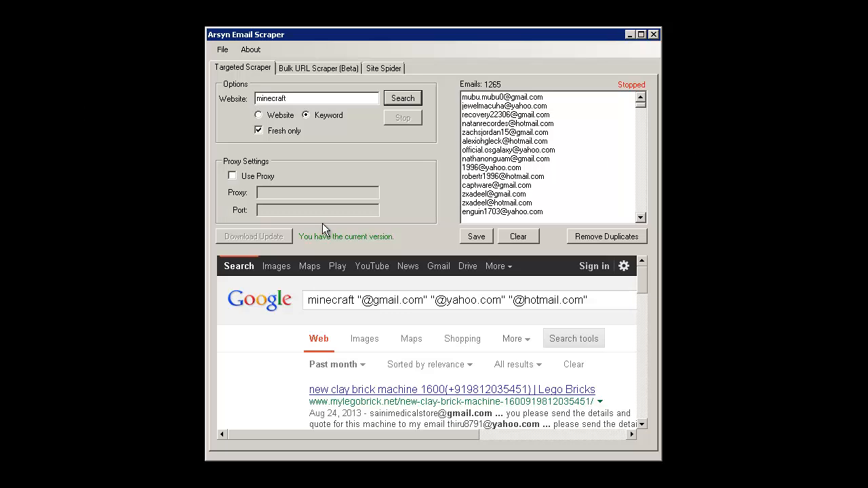
pyautogui.moveTo(752, 405)
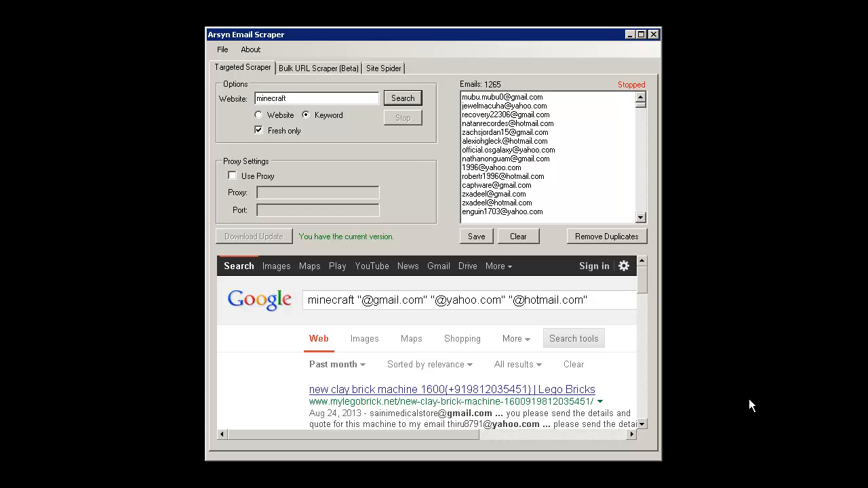
pyautogui.moveTo(746, 408)
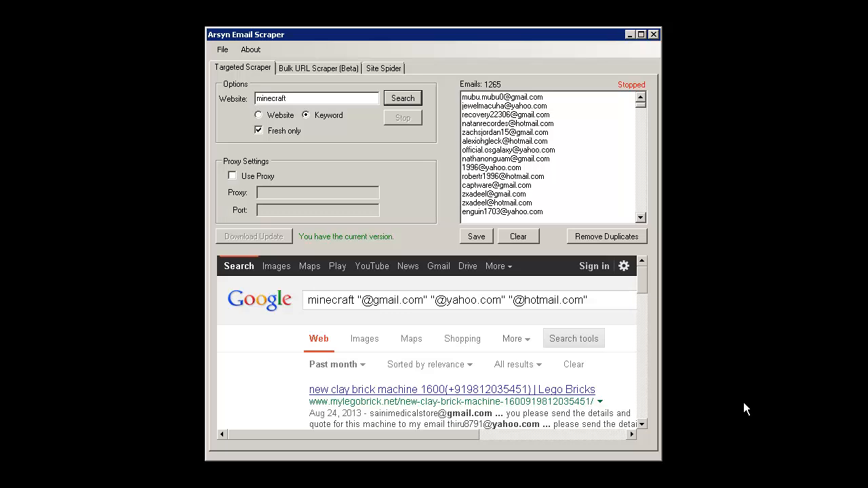
pyautogui.moveTo(309, 15)
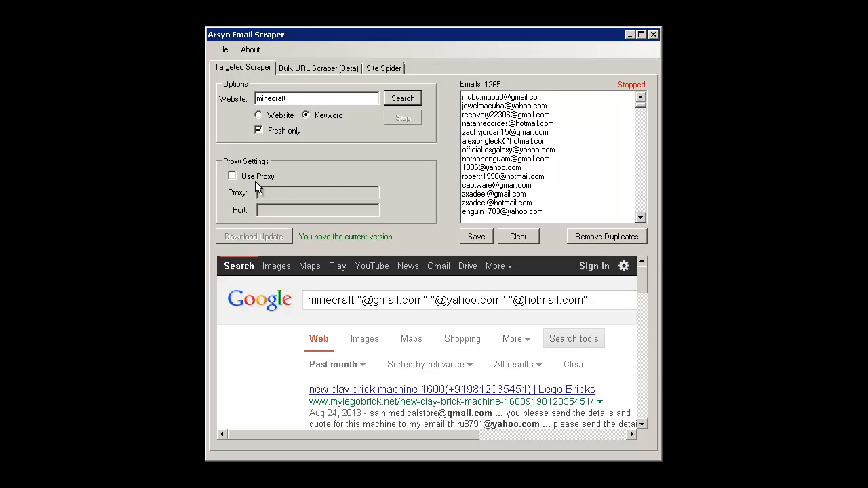
pyautogui.moveTo(117, 20)
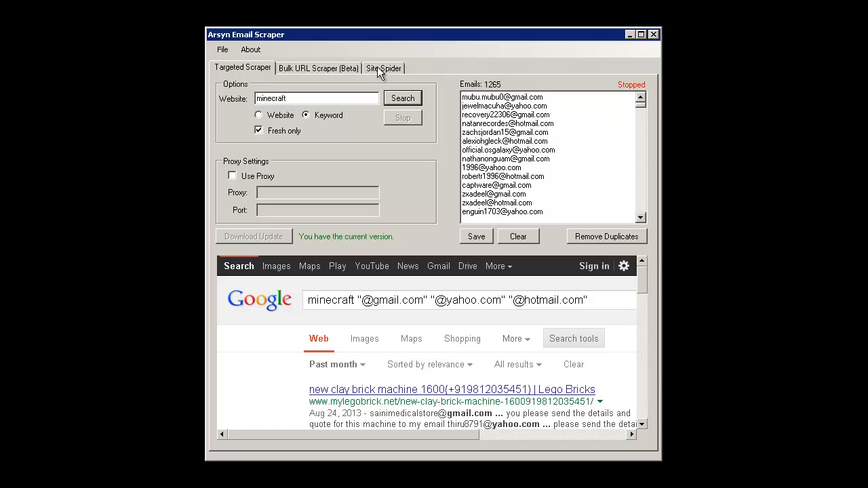
pyautogui.click(383, 68)
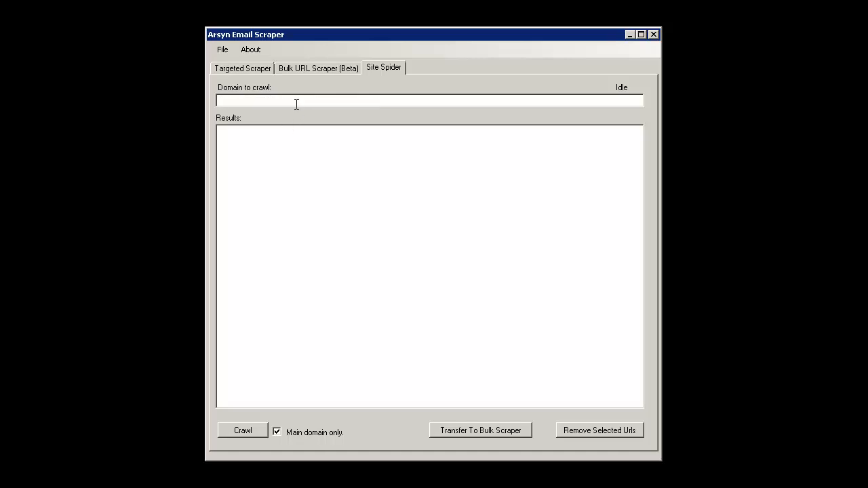
pyautogui.write('http://www.')
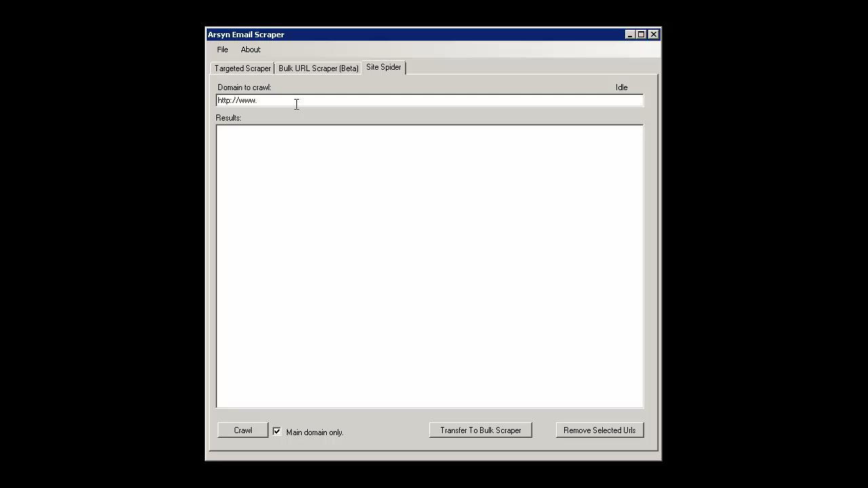
pyautogui.write('skematix')
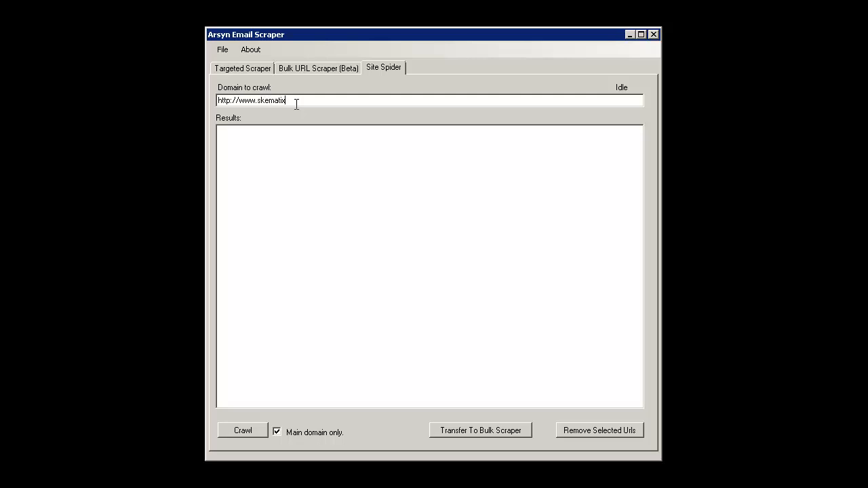
pyautogui.write('.net')
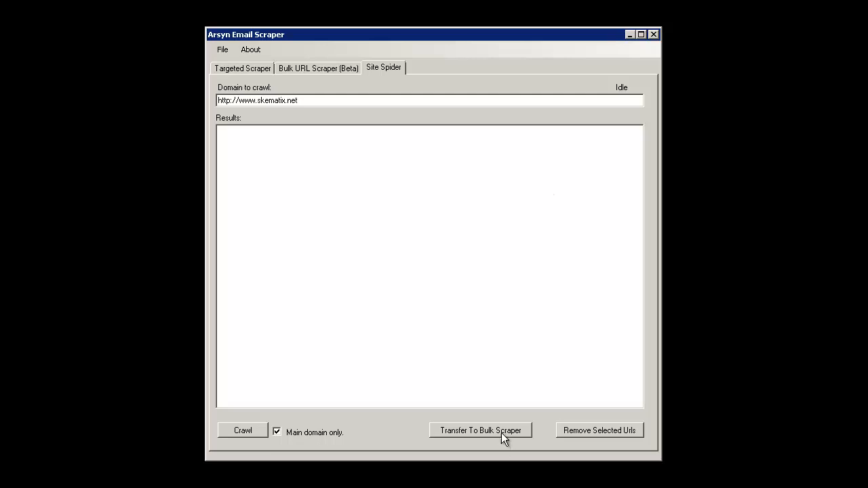
pyautogui.click(241, 429)
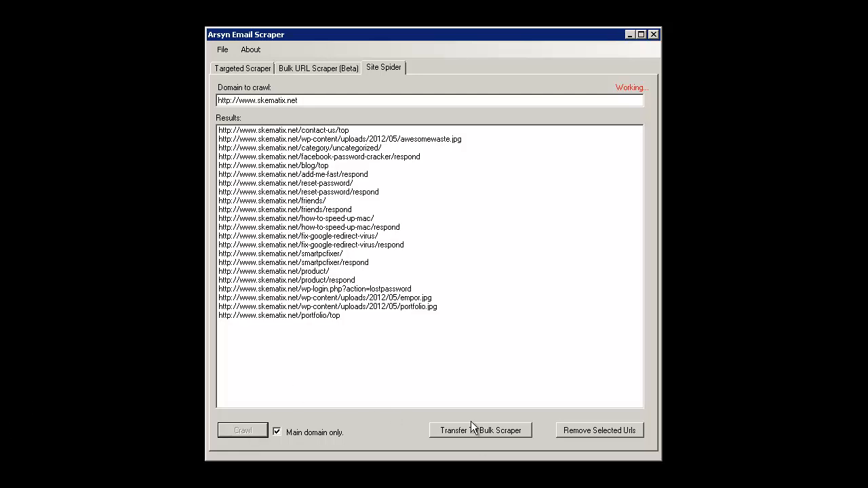
pyautogui.moveTo(418, 459)
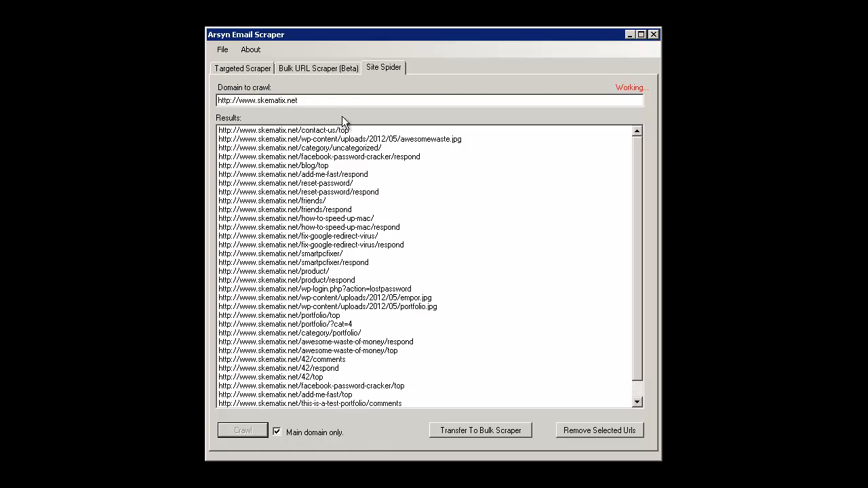
pyautogui.moveTo(426, 390)
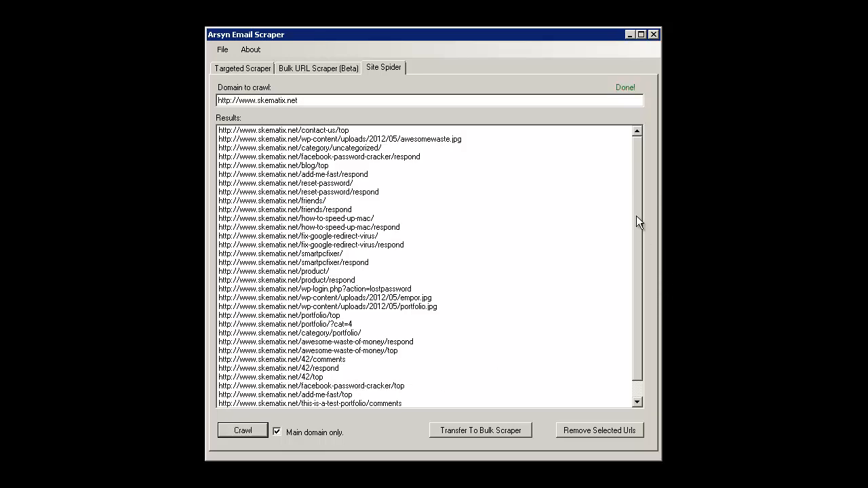
pyautogui.scroll(-3)
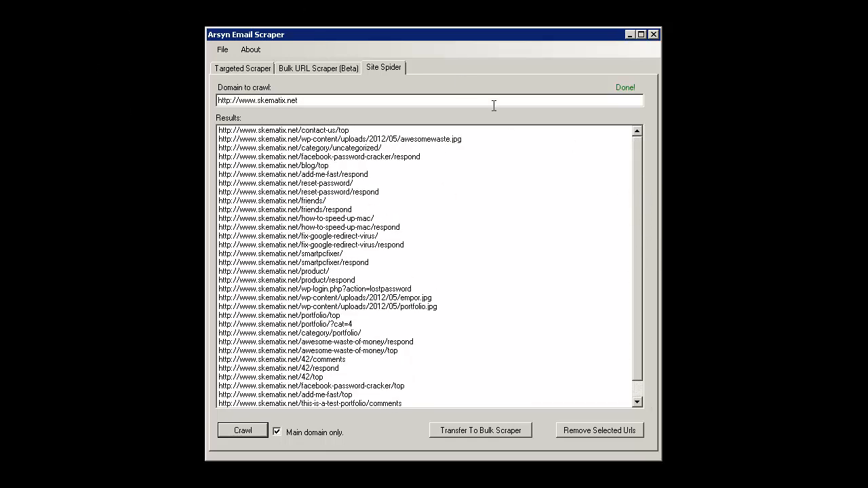
pyautogui.moveTo(488, 431)
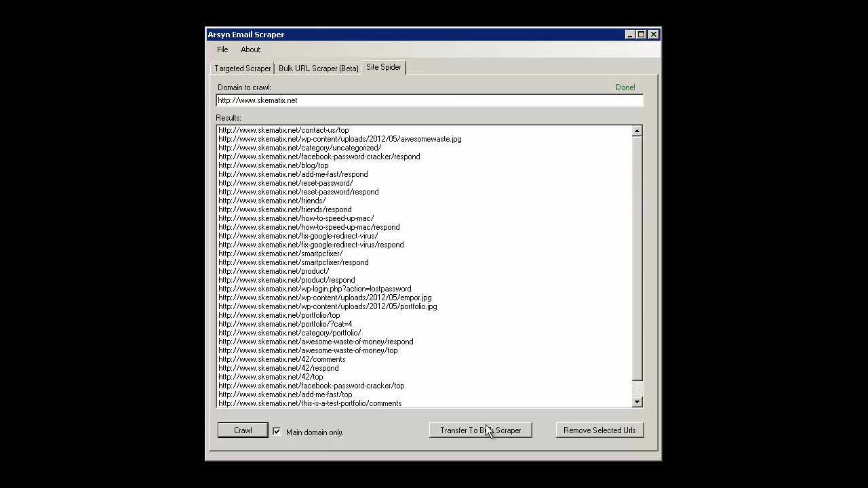
# - Transfer the crawled URLs to the bulk scraper and run it on 5 threads
pyautogui.click(480, 431)
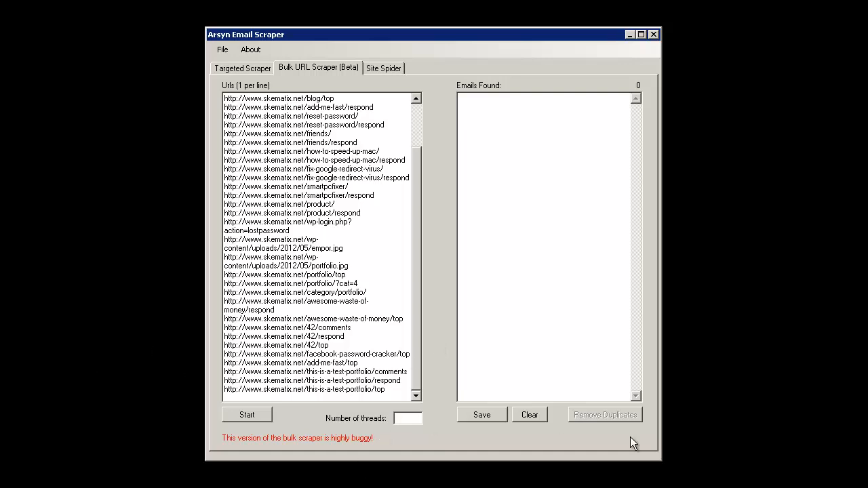
pyautogui.write('5')
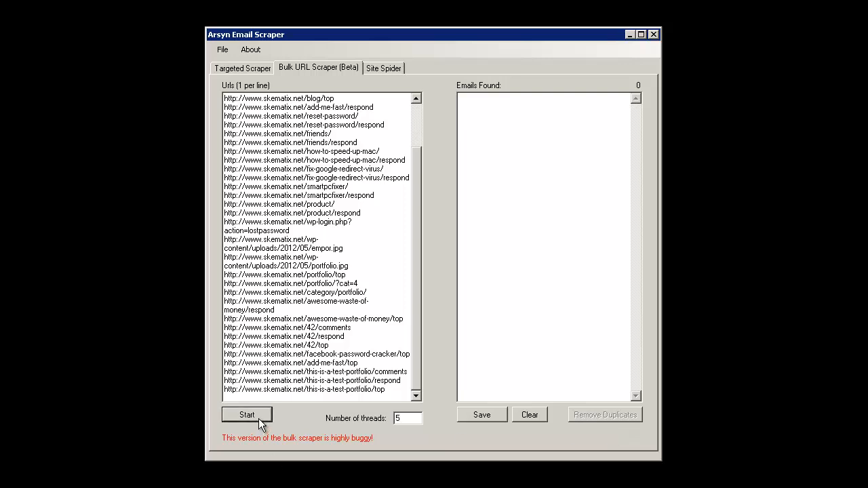
pyautogui.click(246, 415)
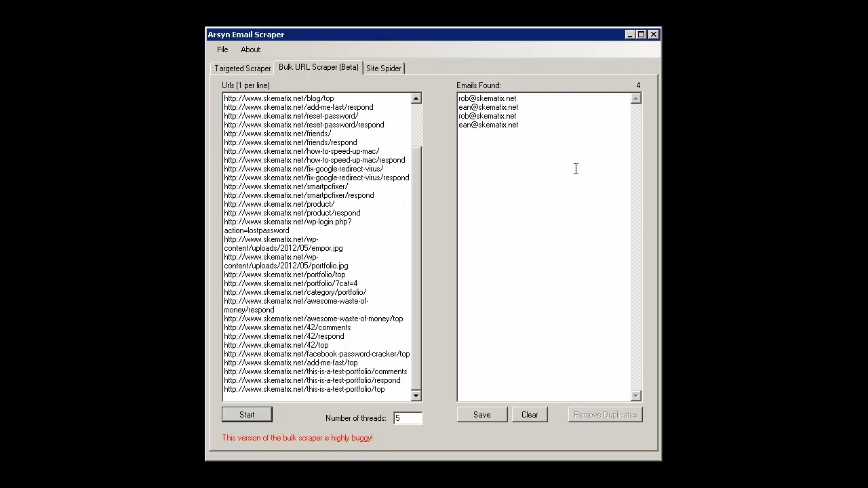